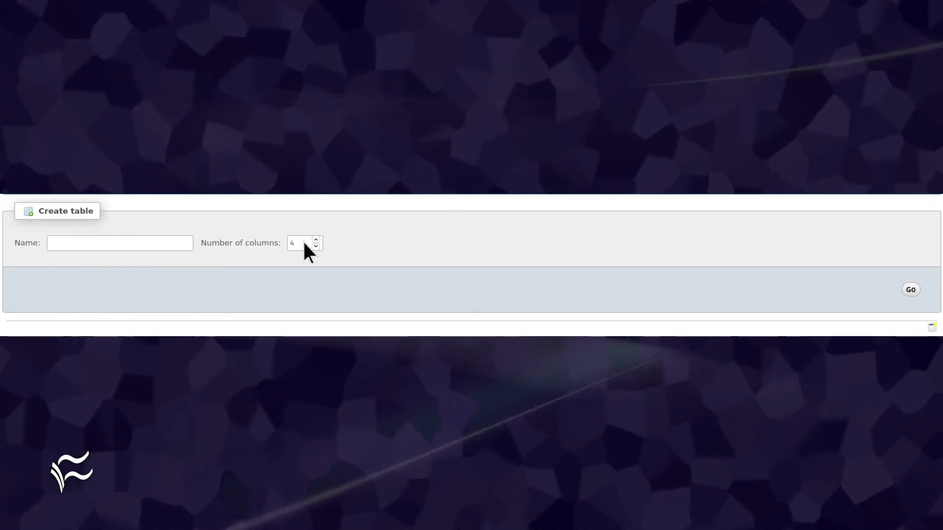
# Start a new table with 4 columns in the Create table panel
pyautogui.click(909, 289)
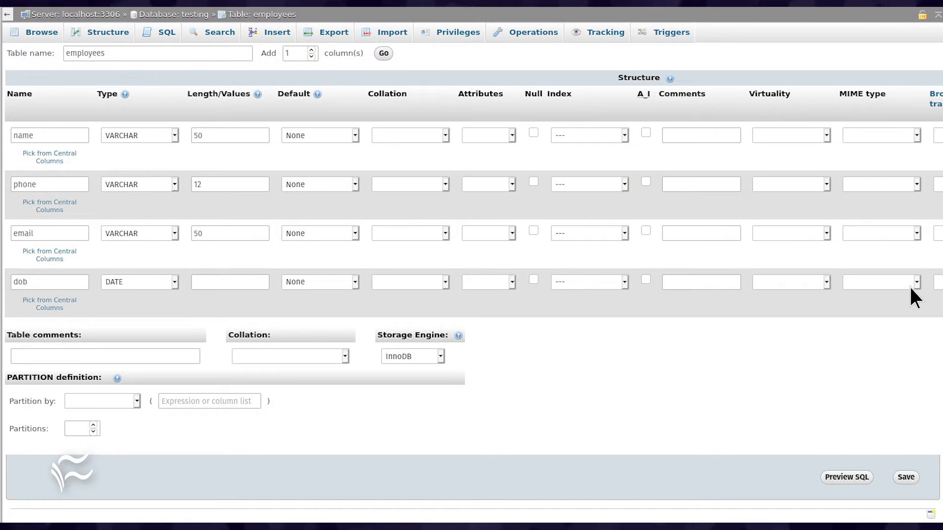
pyautogui.moveTo(49, 141)
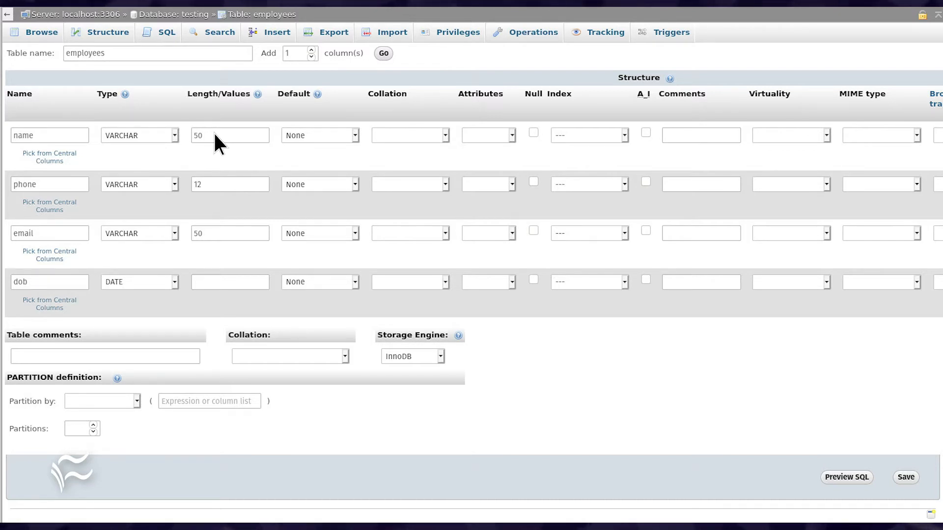
pyautogui.moveTo(151, 191)
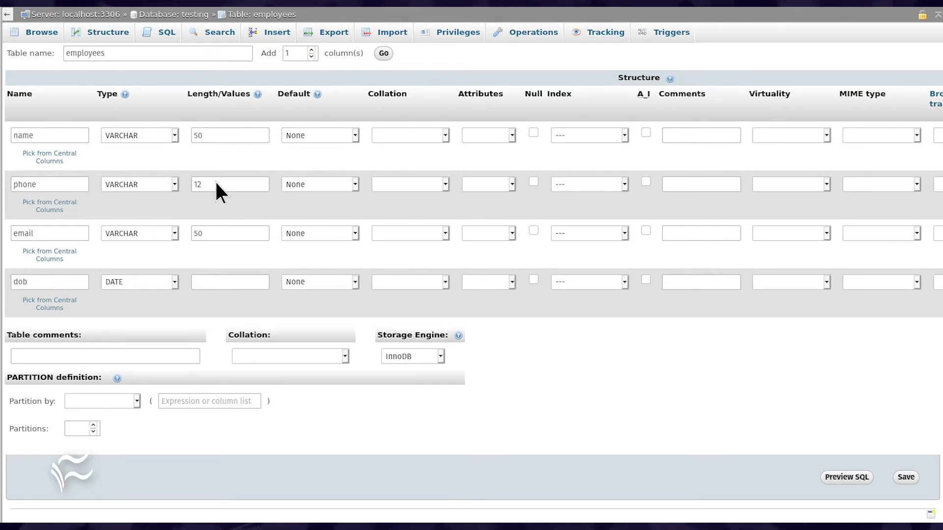
pyautogui.moveTo(45, 240)
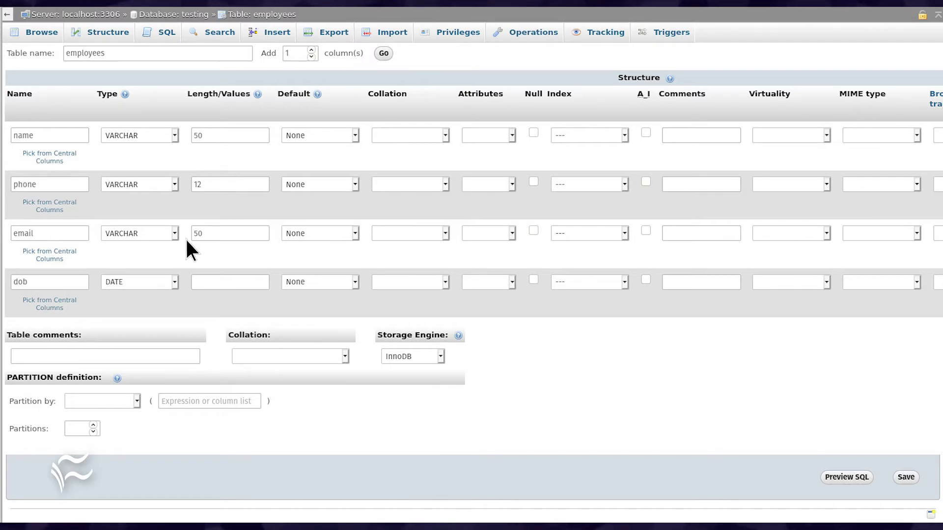
pyautogui.moveTo(60, 292)
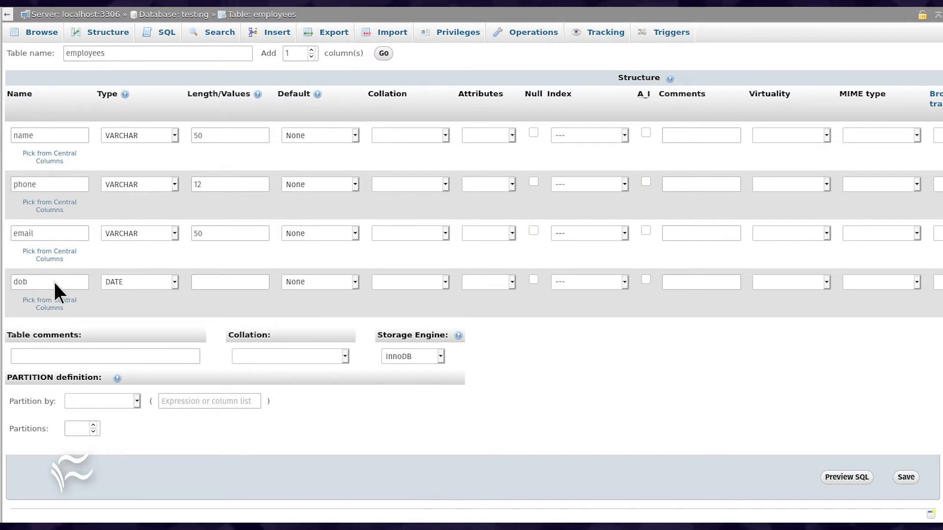
pyautogui.moveTo(132, 293)
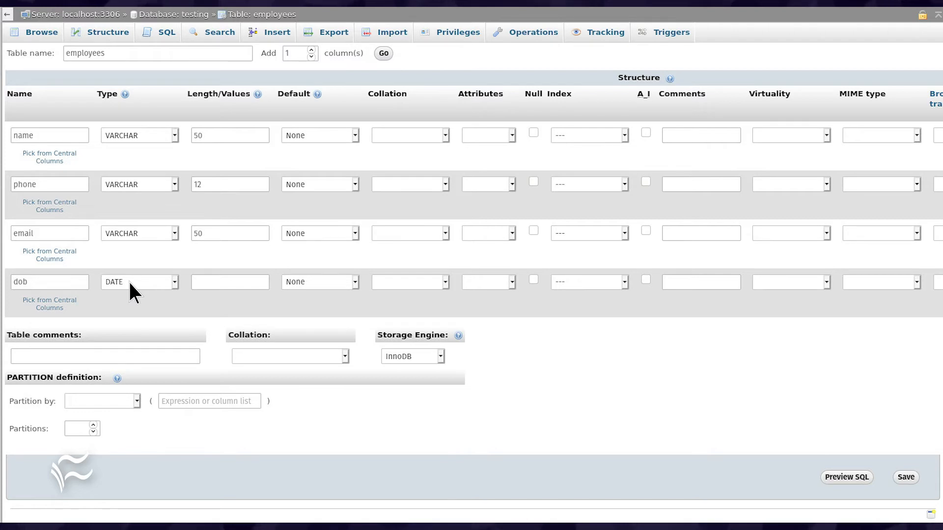
pyautogui.moveTo(442, 370)
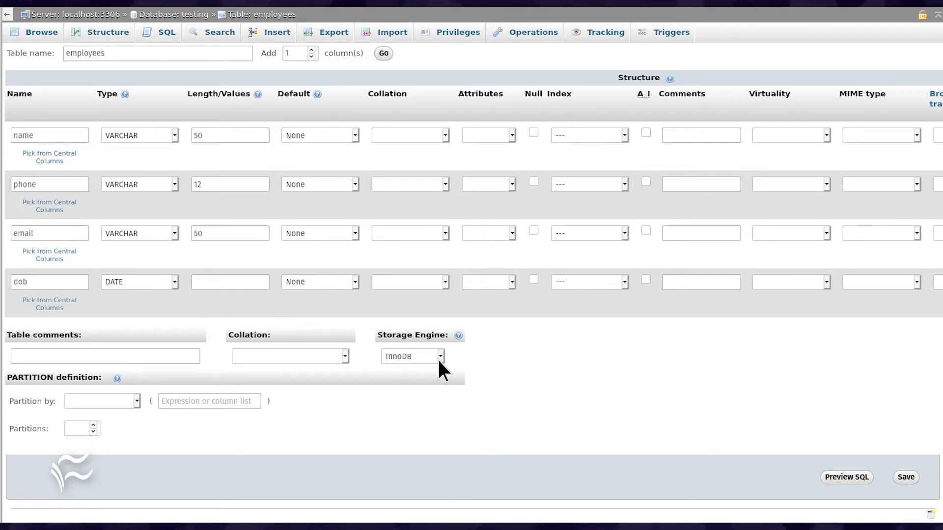
pyautogui.moveTo(908, 487)
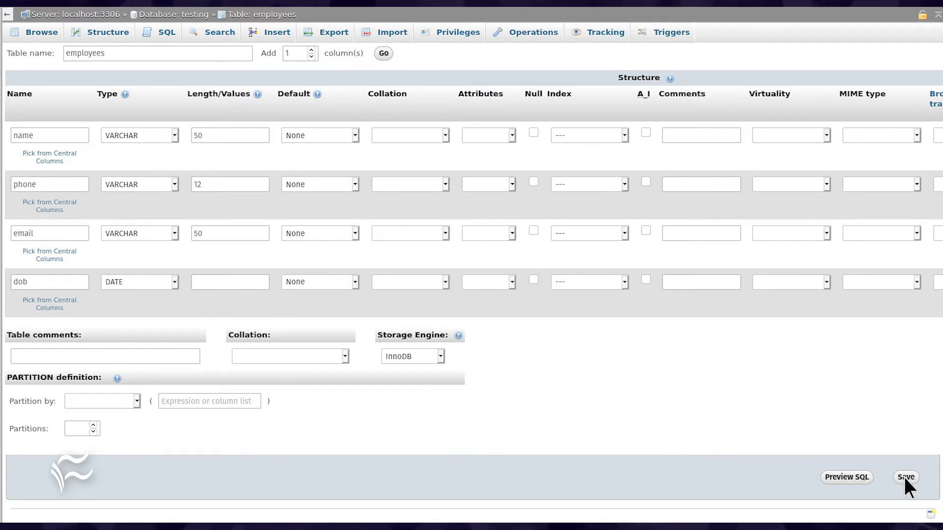
# Save the employees table with name VARCHAR(50), phone VARCHAR(12), email VARCHAR(50) and dob DATE
pyautogui.click(905, 477)
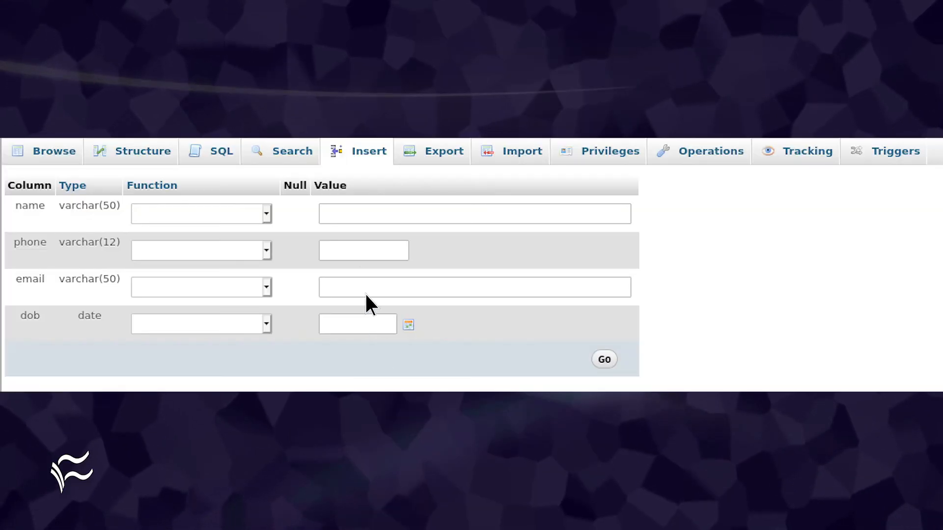
pyautogui.moveTo(337, 160)
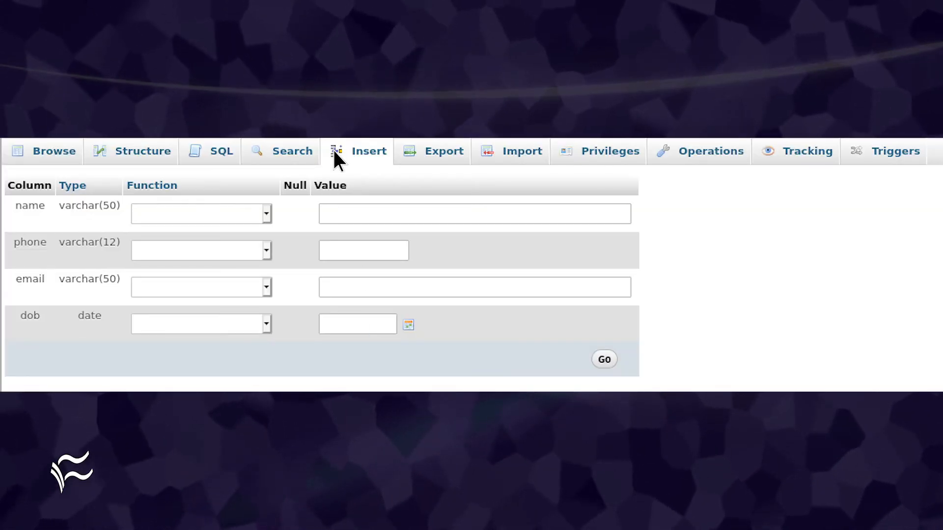
pyautogui.moveTo(148, 249)
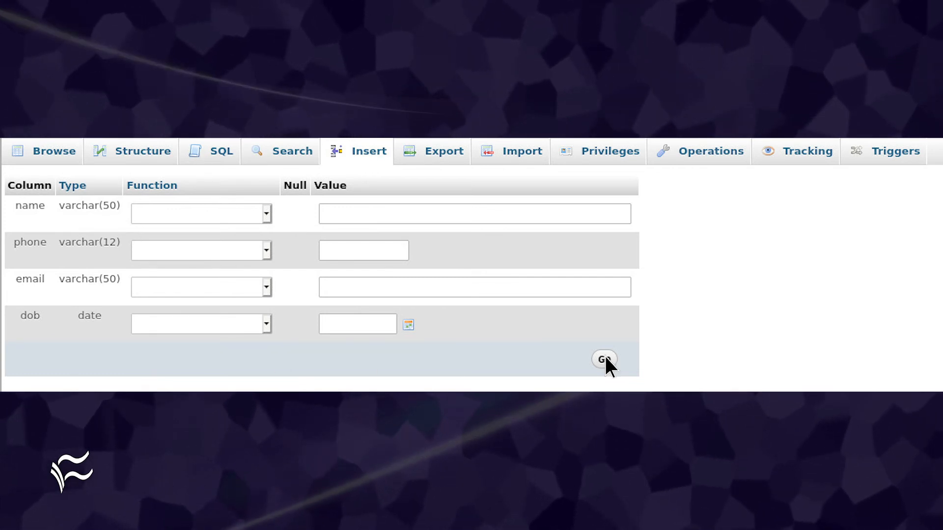
pyautogui.click(603, 359)
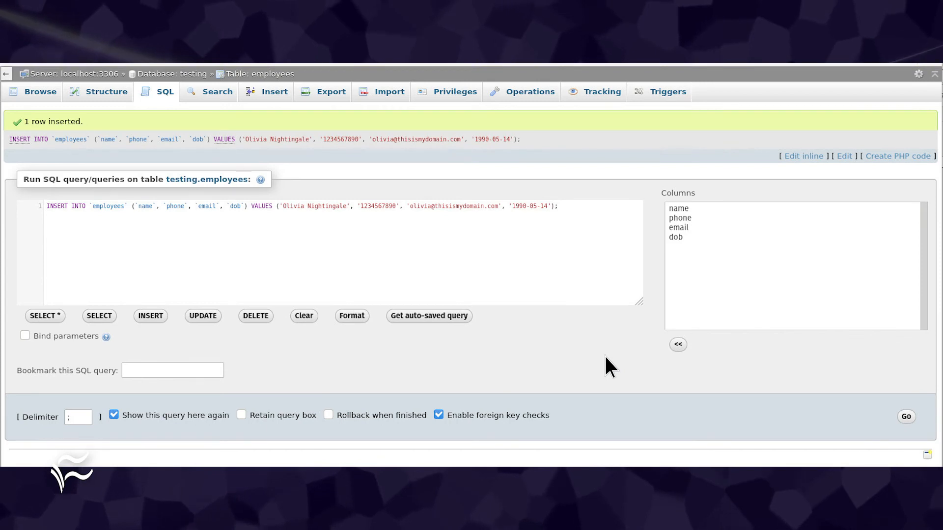